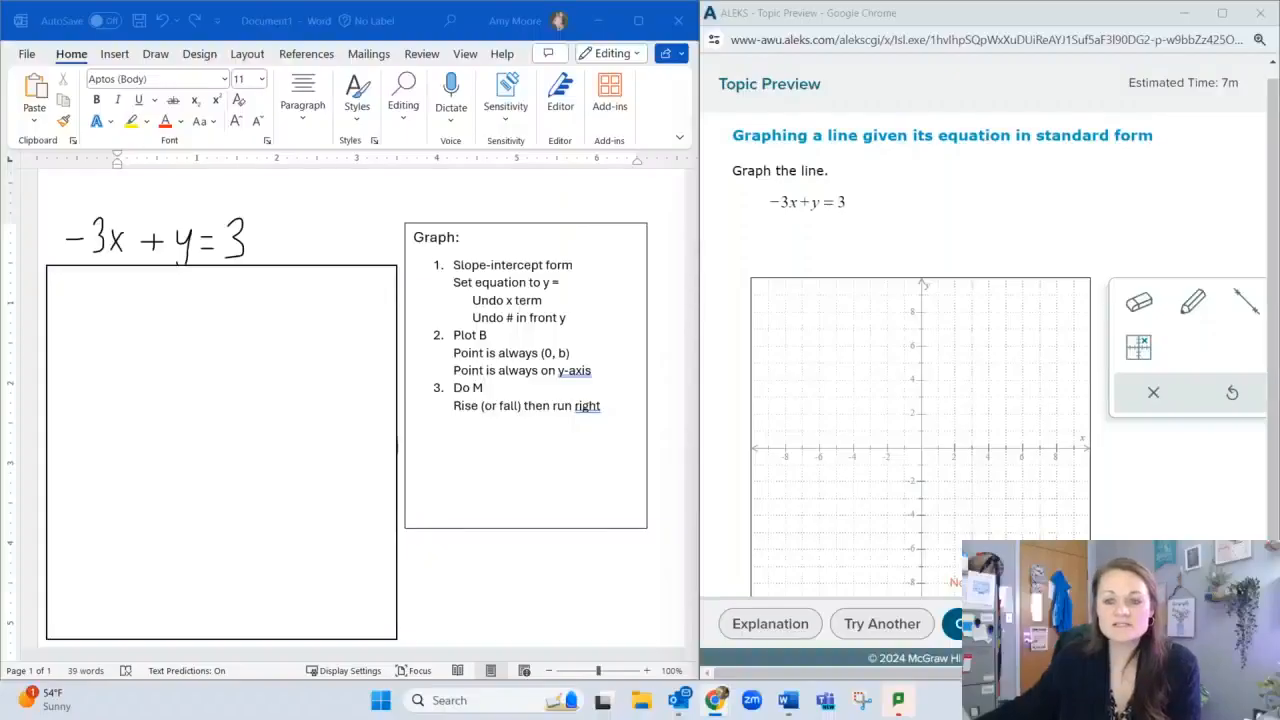
{"action": "mouse_move", "coordinate": [656, 290]}
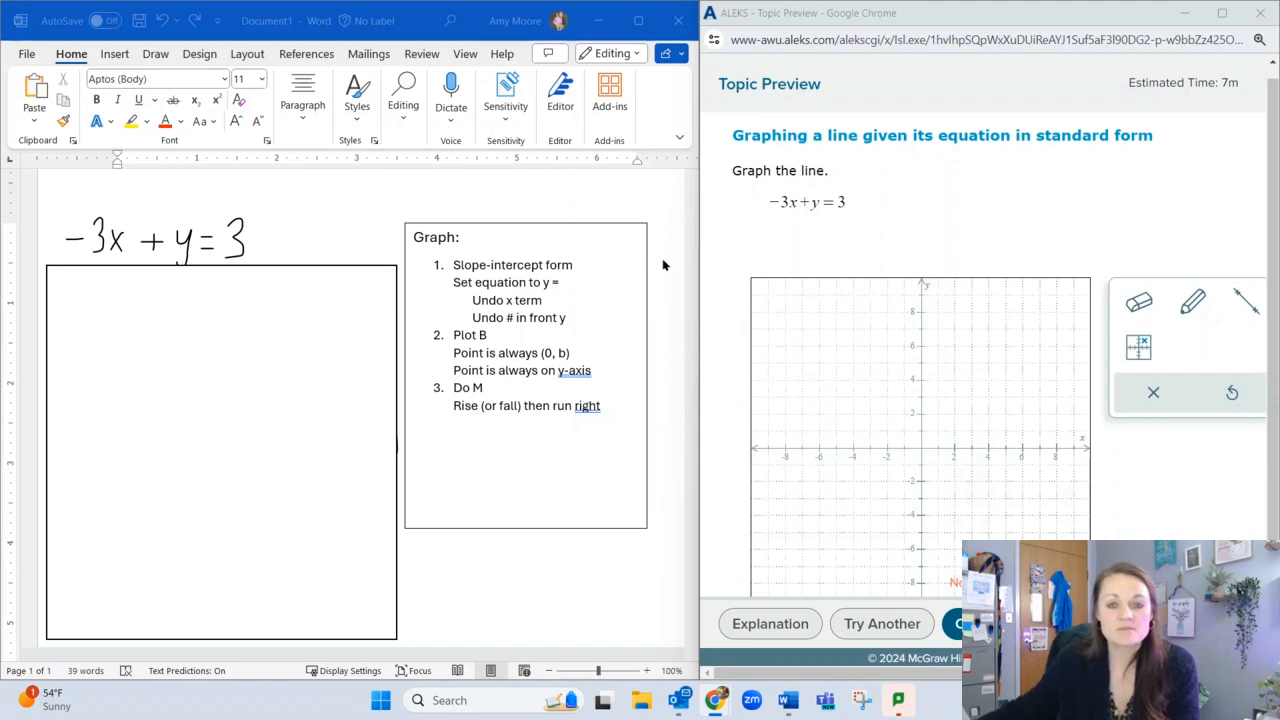
{"action": "mouse_move", "coordinate": [528, 258]}
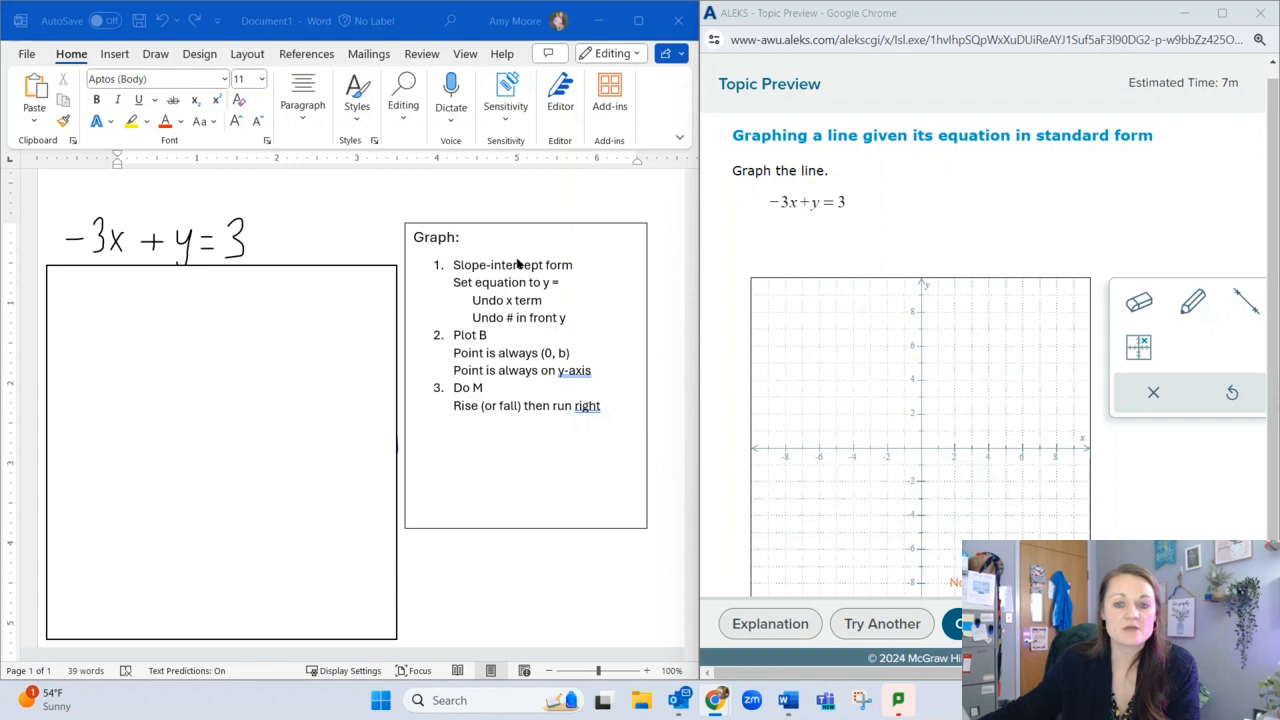
{"action": "mouse_move", "coordinate": [430, 296]}
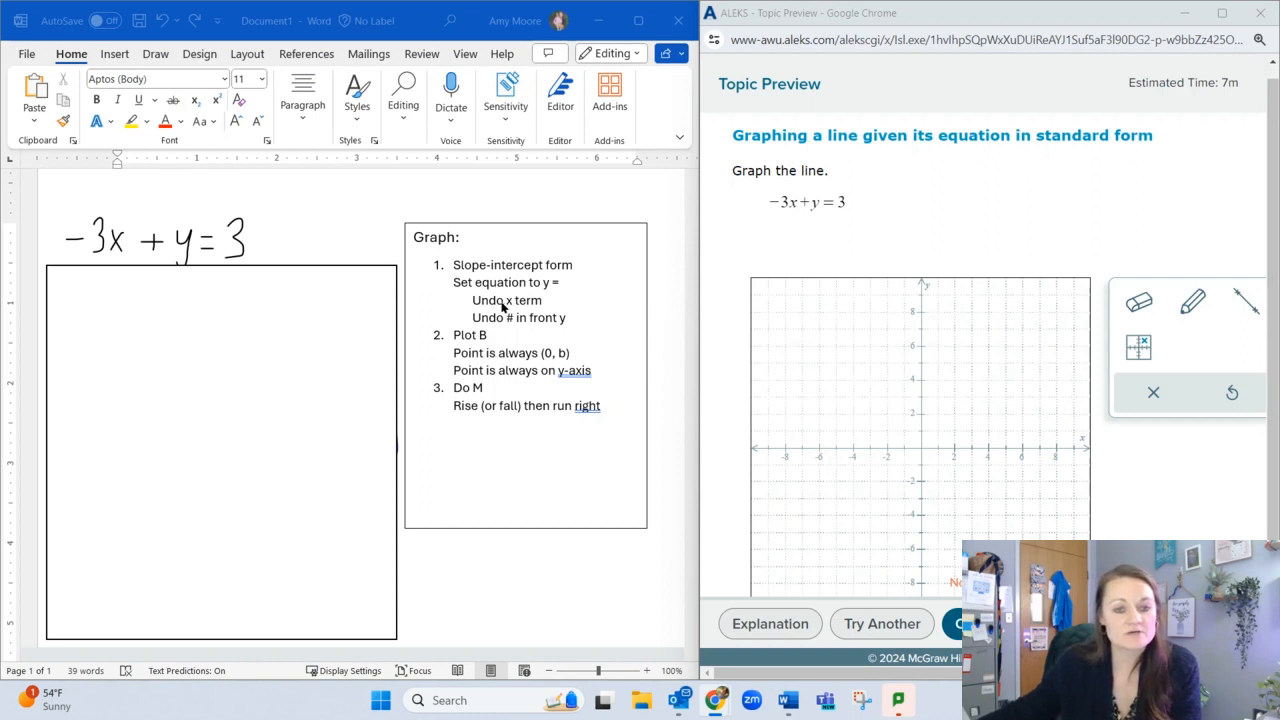
{"action": "mouse_move", "coordinate": [172, 278]}
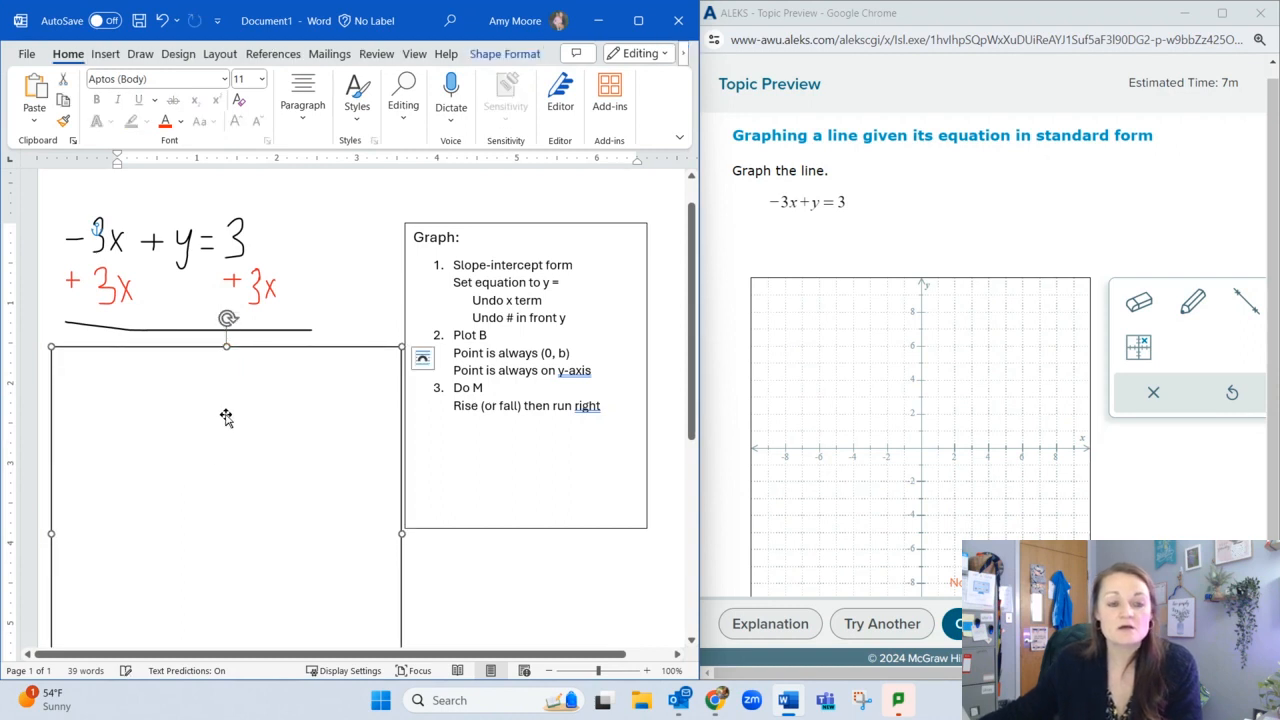
{"action": "mouse_move", "coordinate": [240, 404]}
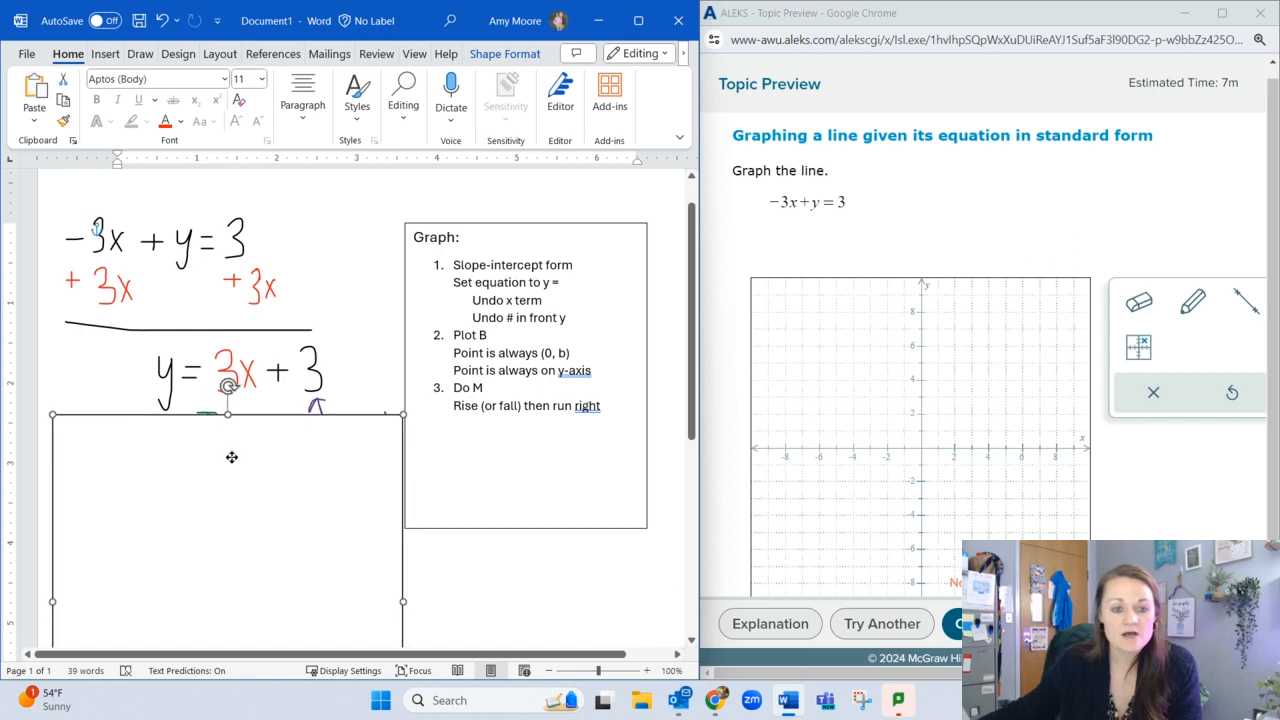
Scroll the Word page down to the solved equation y = 3x + 3.
{"action": "scroll", "scroll_direction": "down", "scroll_amount": 3}
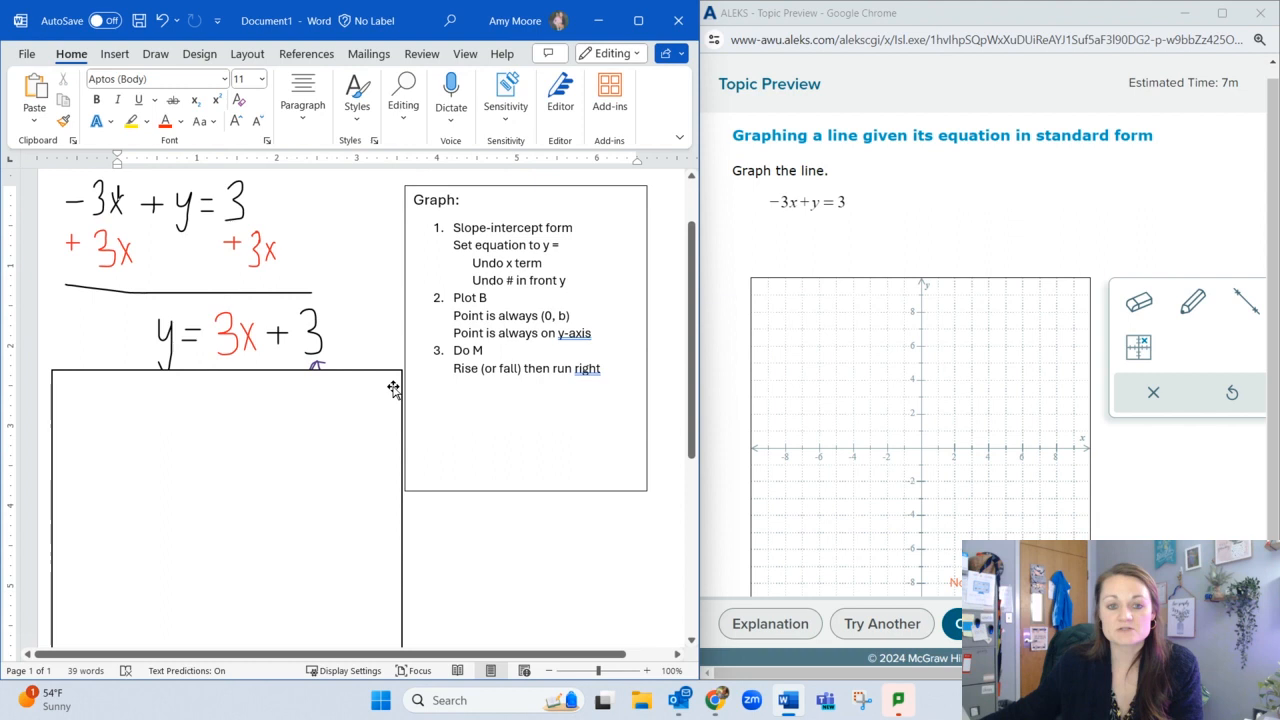
{"action": "mouse_move", "coordinate": [378, 384]}
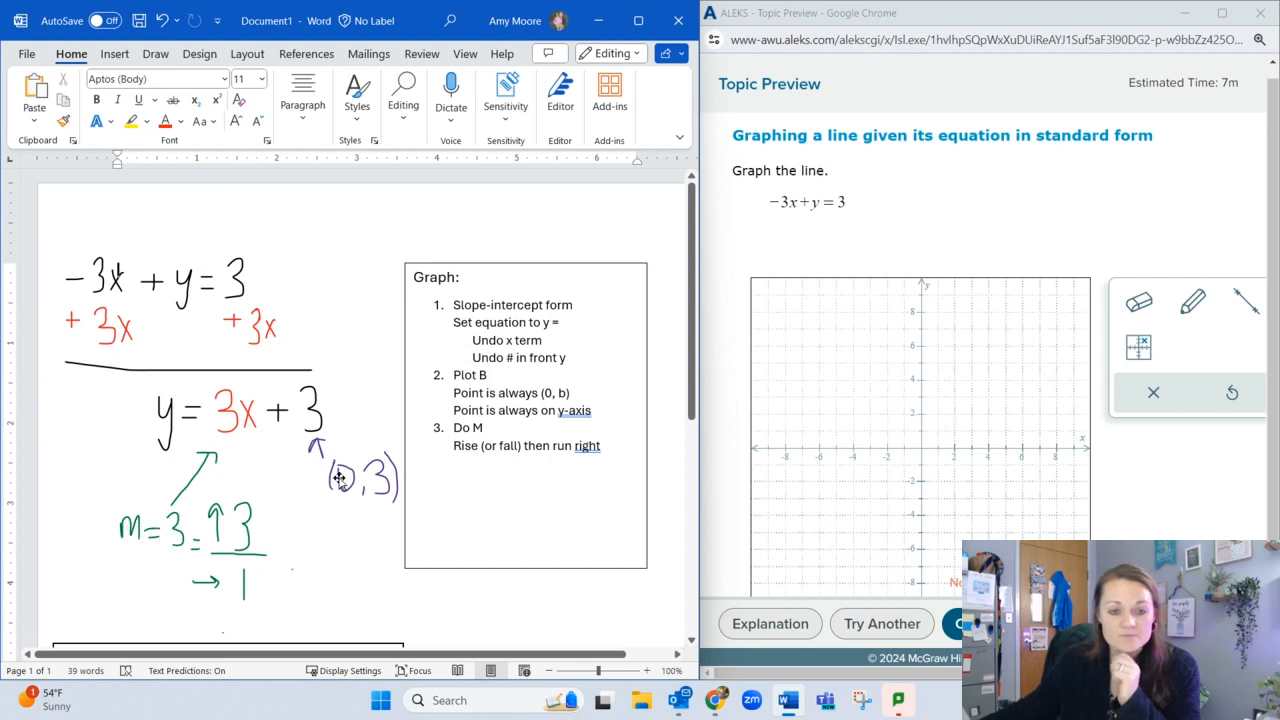
{"action": "mouse_move", "coordinate": [312, 414]}
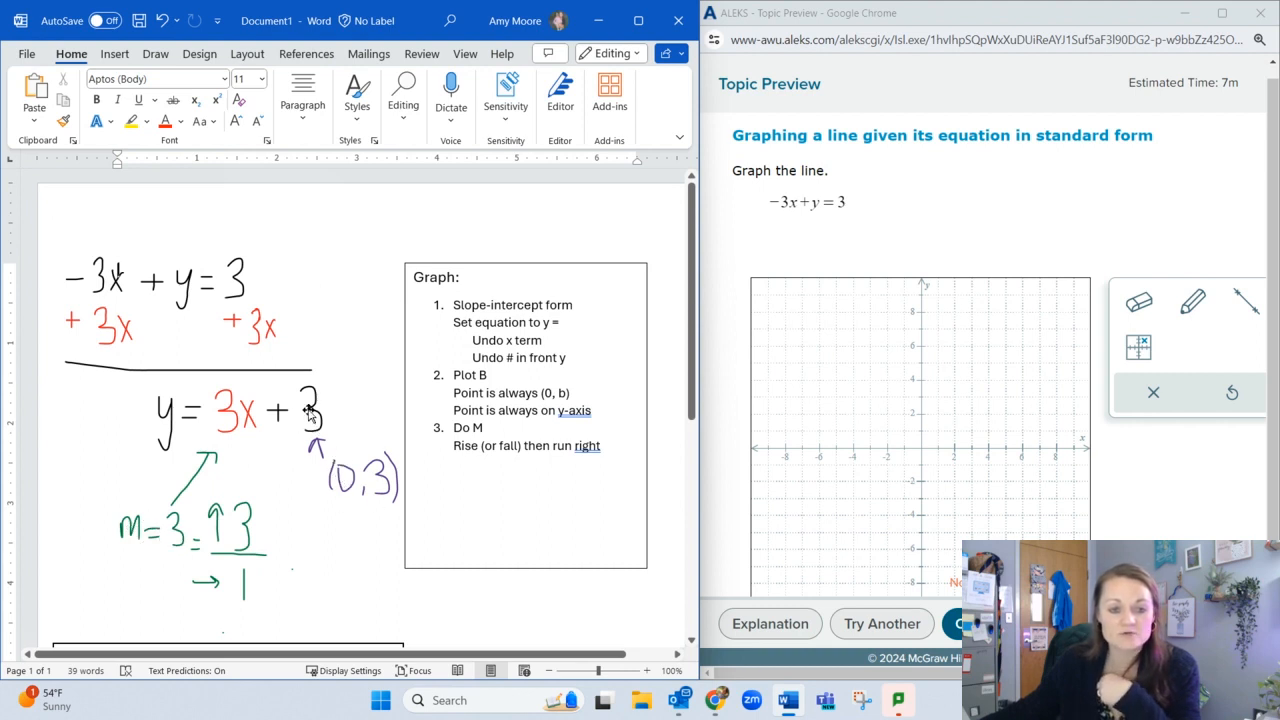
{"action": "mouse_move", "coordinate": [324, 486]}
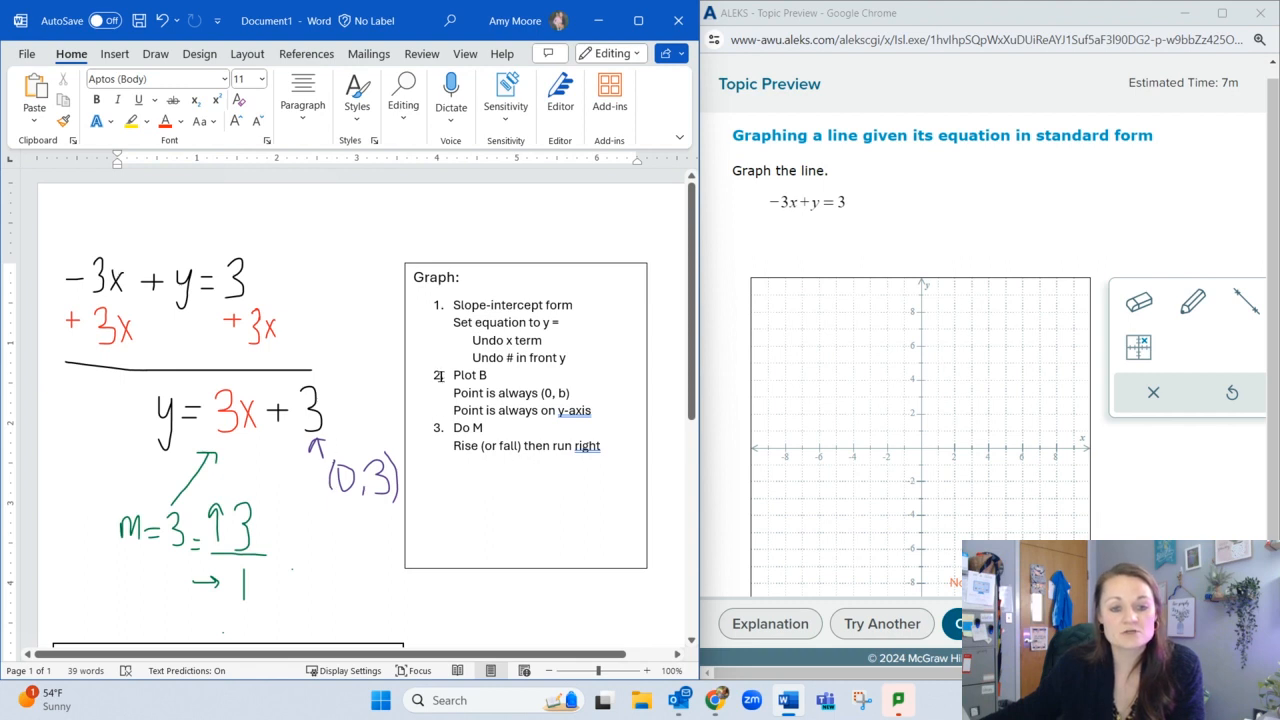
{"action": "left_click_drag", "start_coordinate": [452, 374], "coordinate": [484, 428]}
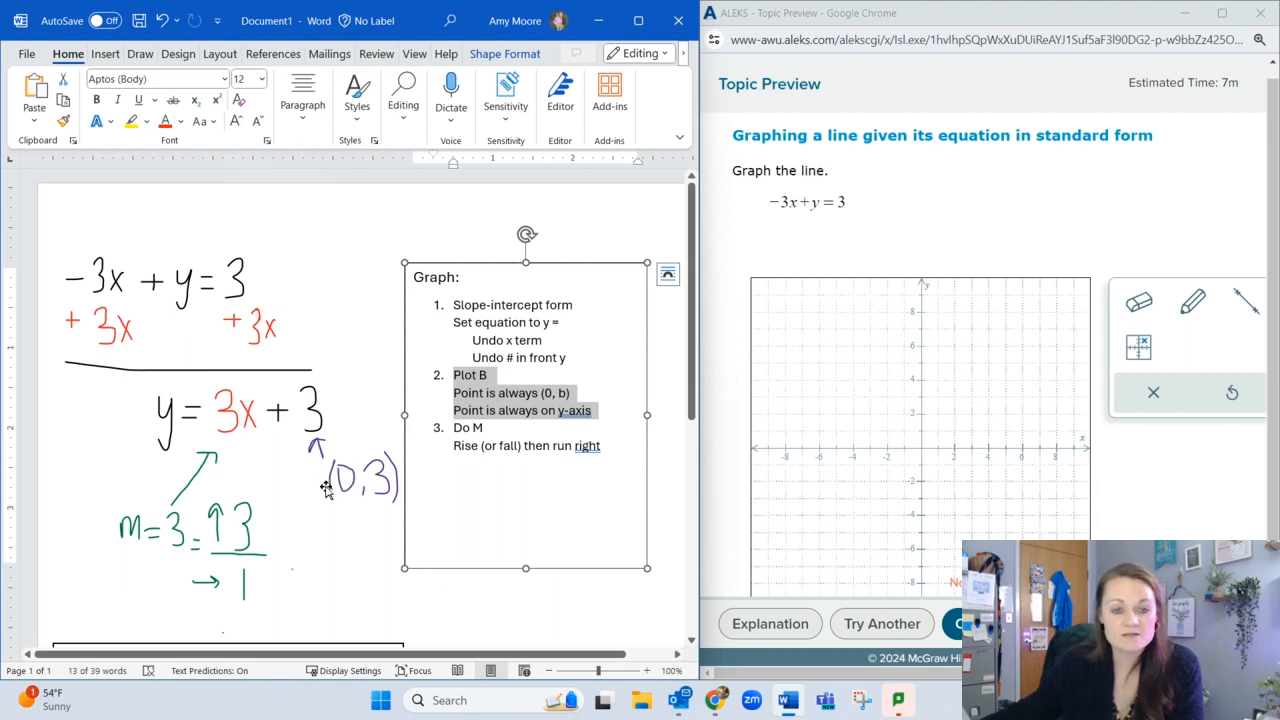
{"action": "mouse_move", "coordinate": [1192, 302]}
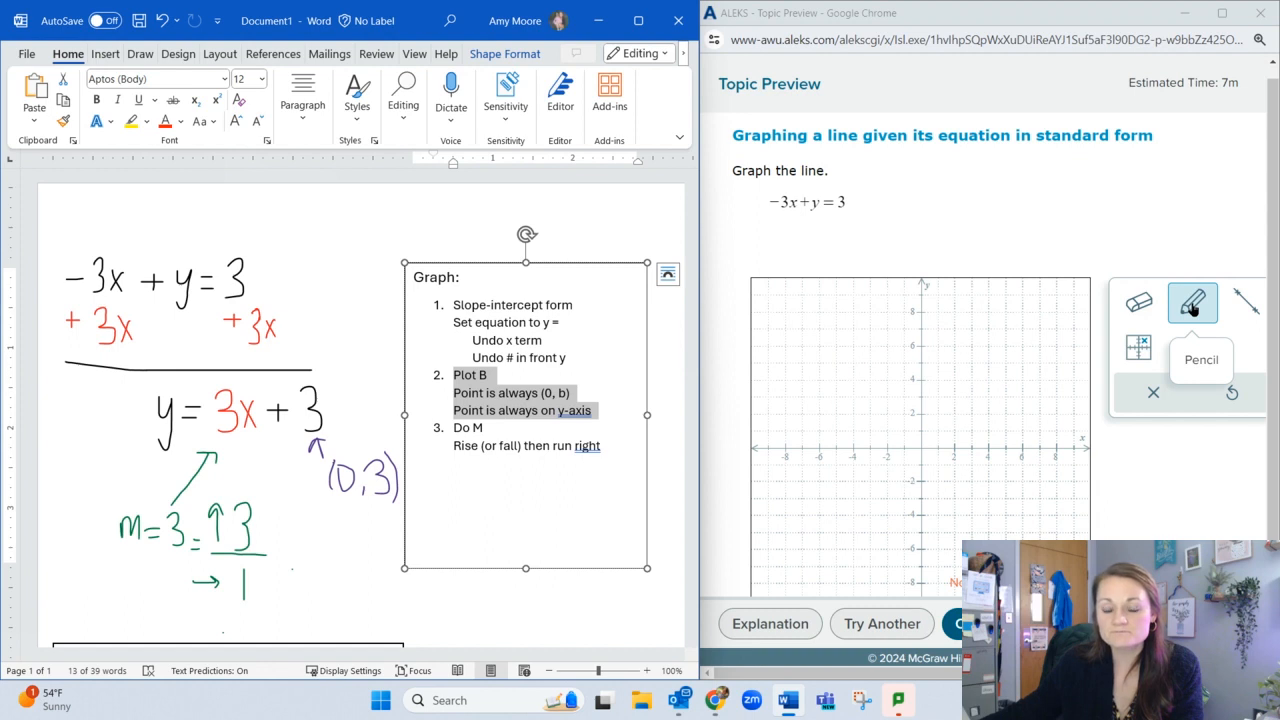
{"action": "mouse_move", "coordinate": [1138, 348]}
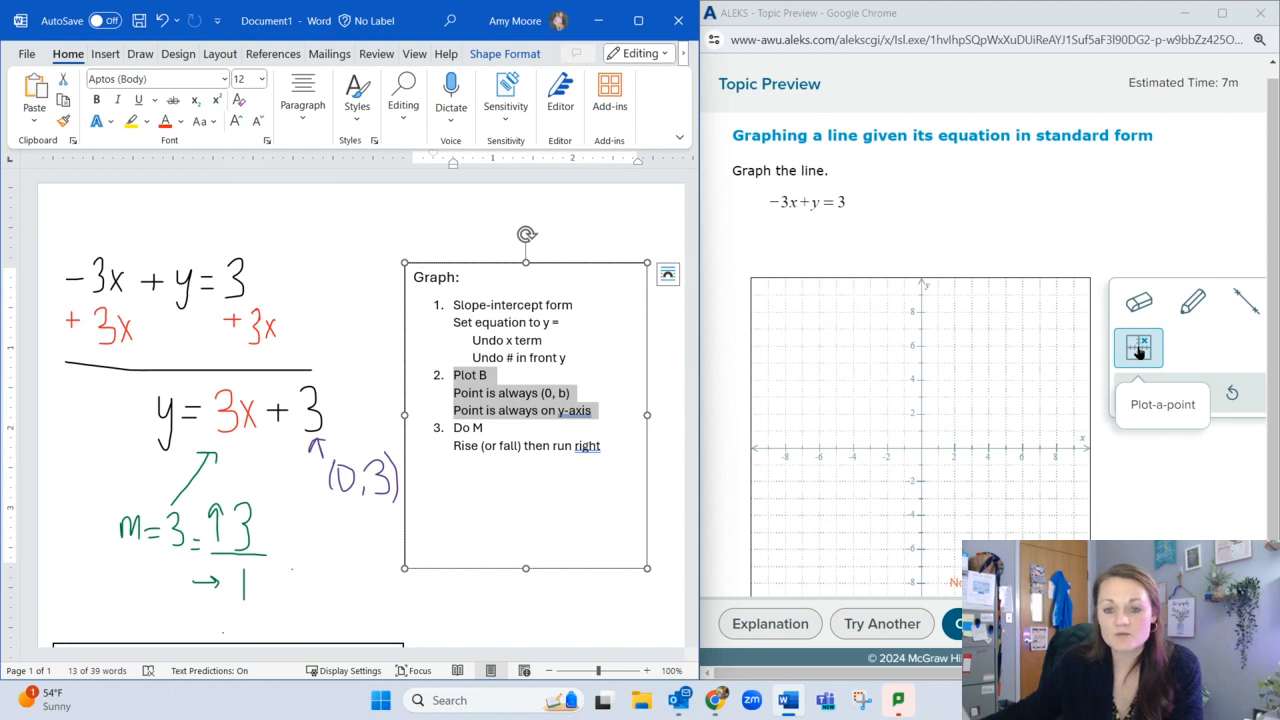
Plot the y-intercept point (0, 3) on the grid using the Plot-a-point tool.
{"action": "left_click", "coordinate": [1138, 348]}
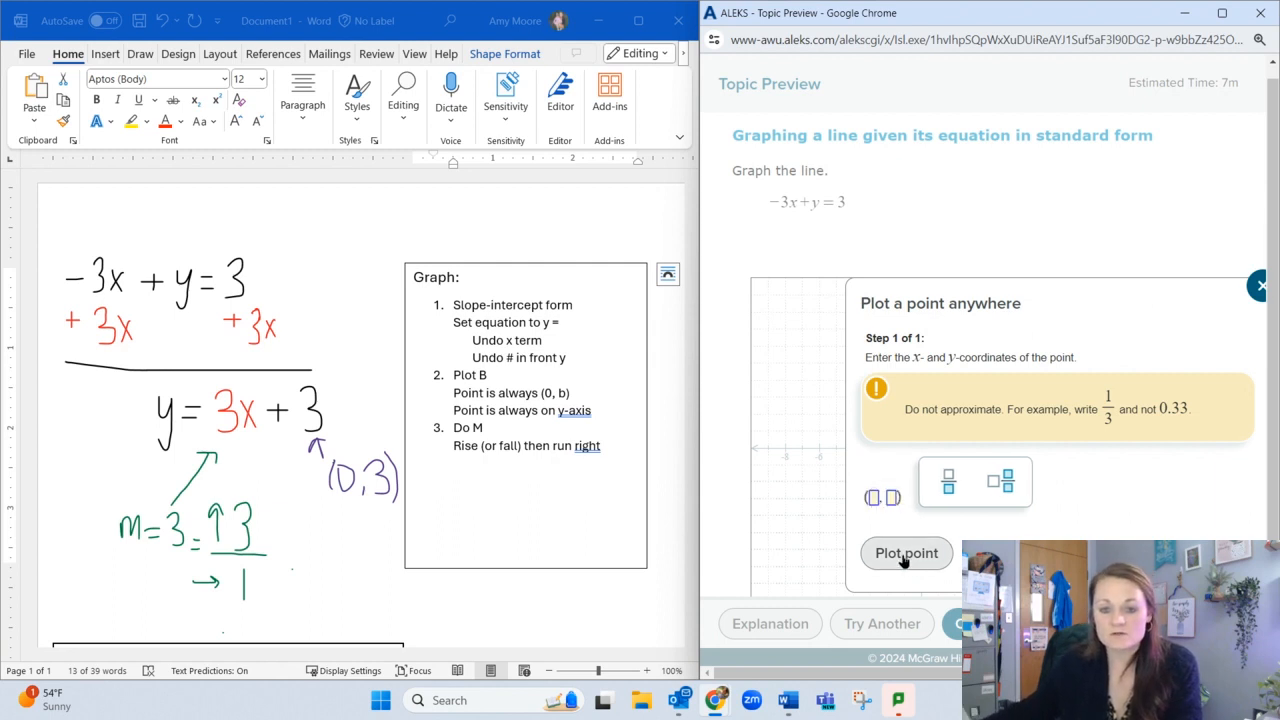
{"action": "left_click", "coordinate": [904, 552]}
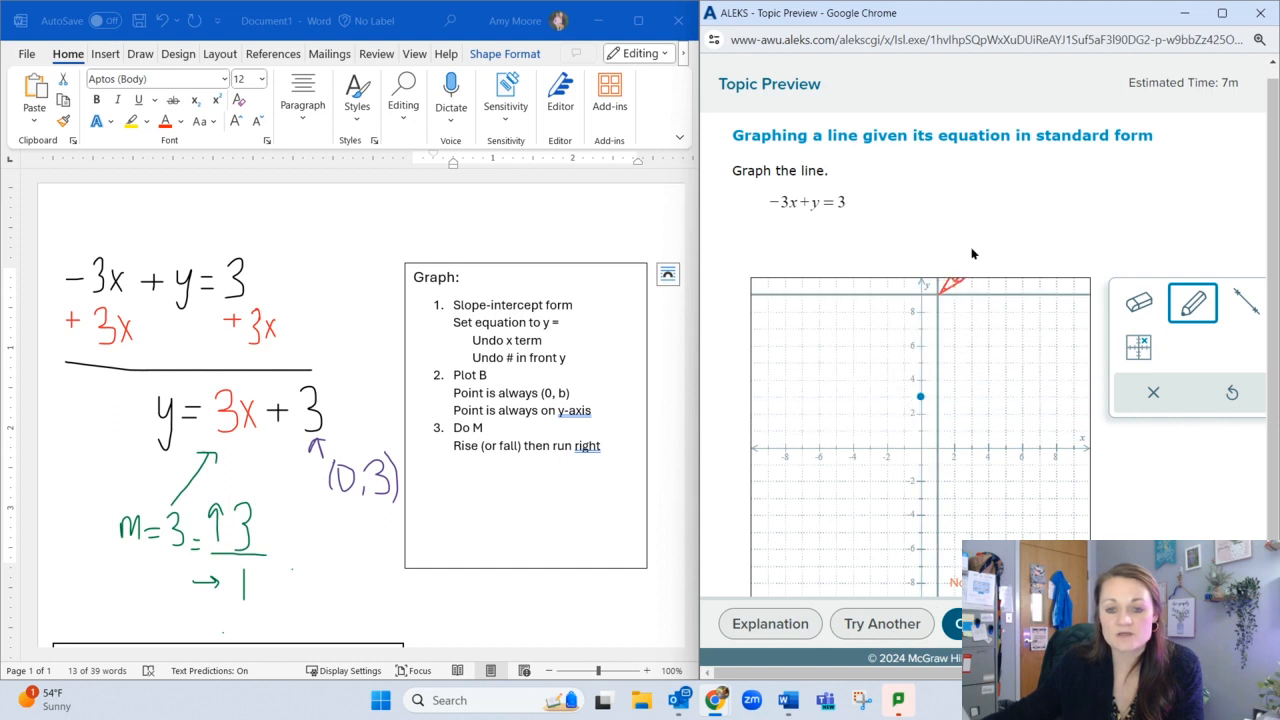
{"action": "mouse_move", "coordinate": [1046, 228]}
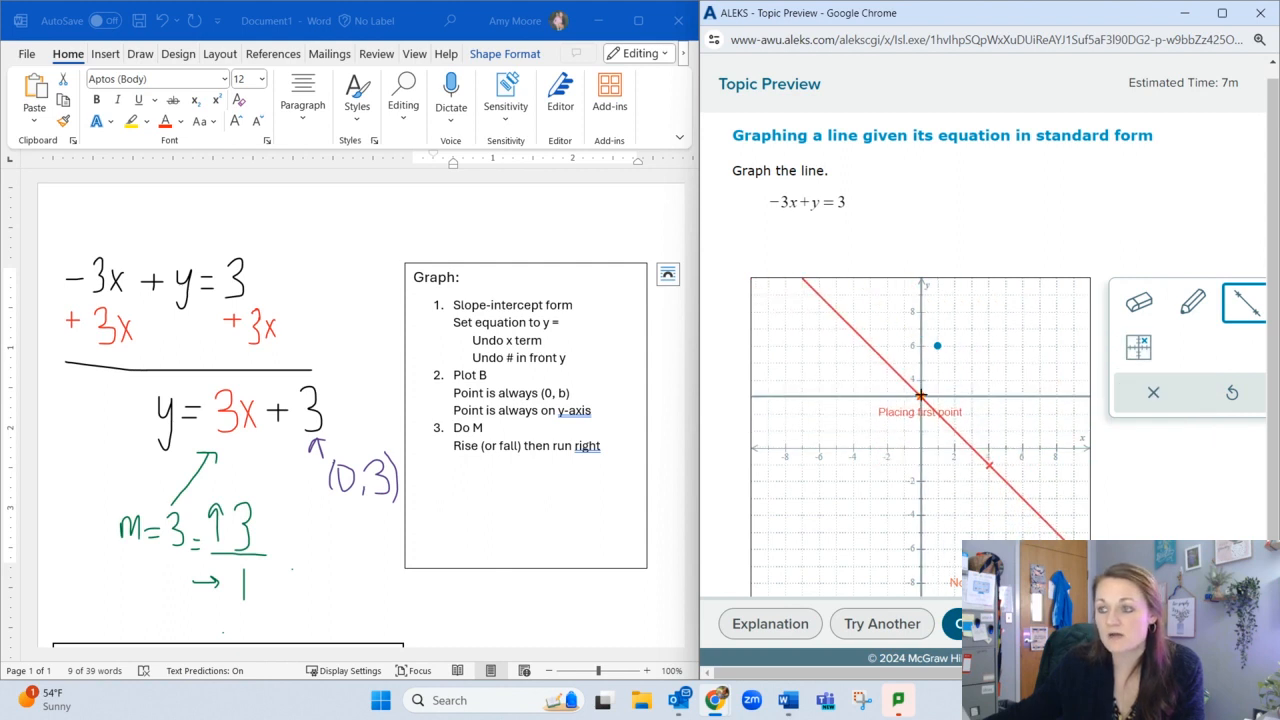
Draw the line through (0, 3) and (1, 6) for y = 3x + 3.
{"action": "left_click", "coordinate": [970, 360]}
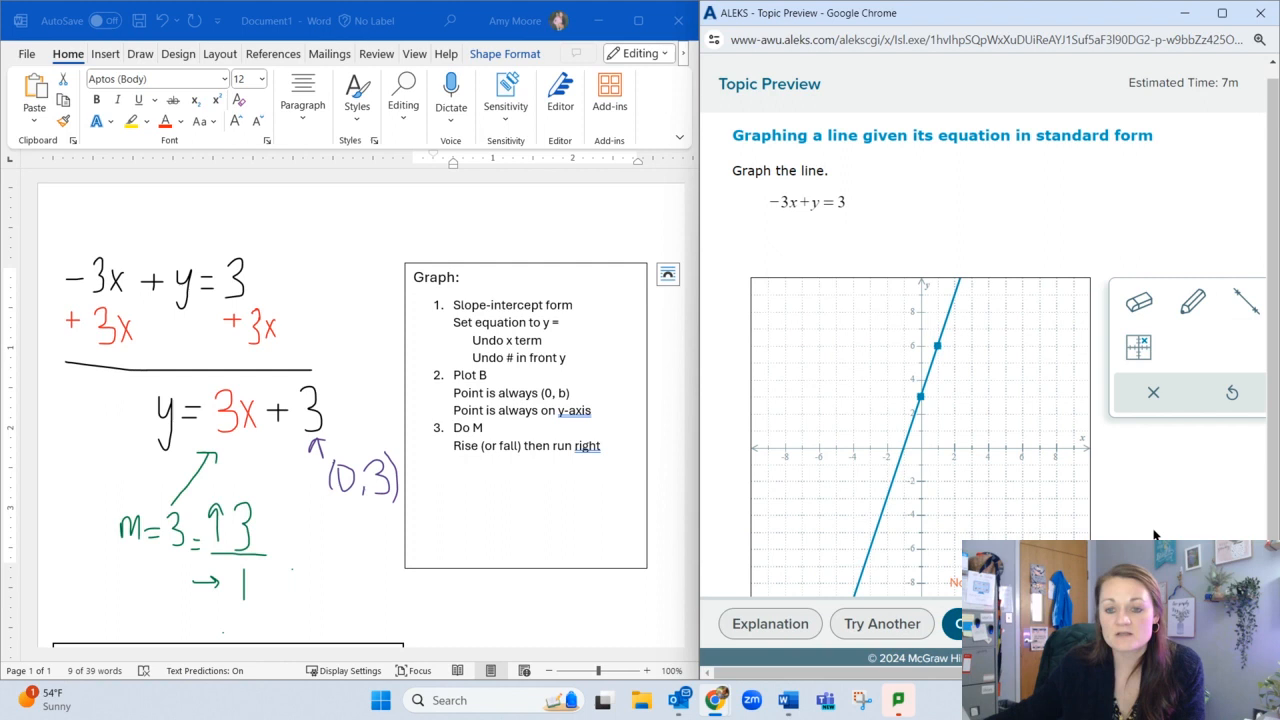
{"action": "mouse_move", "coordinate": [1238, 496]}
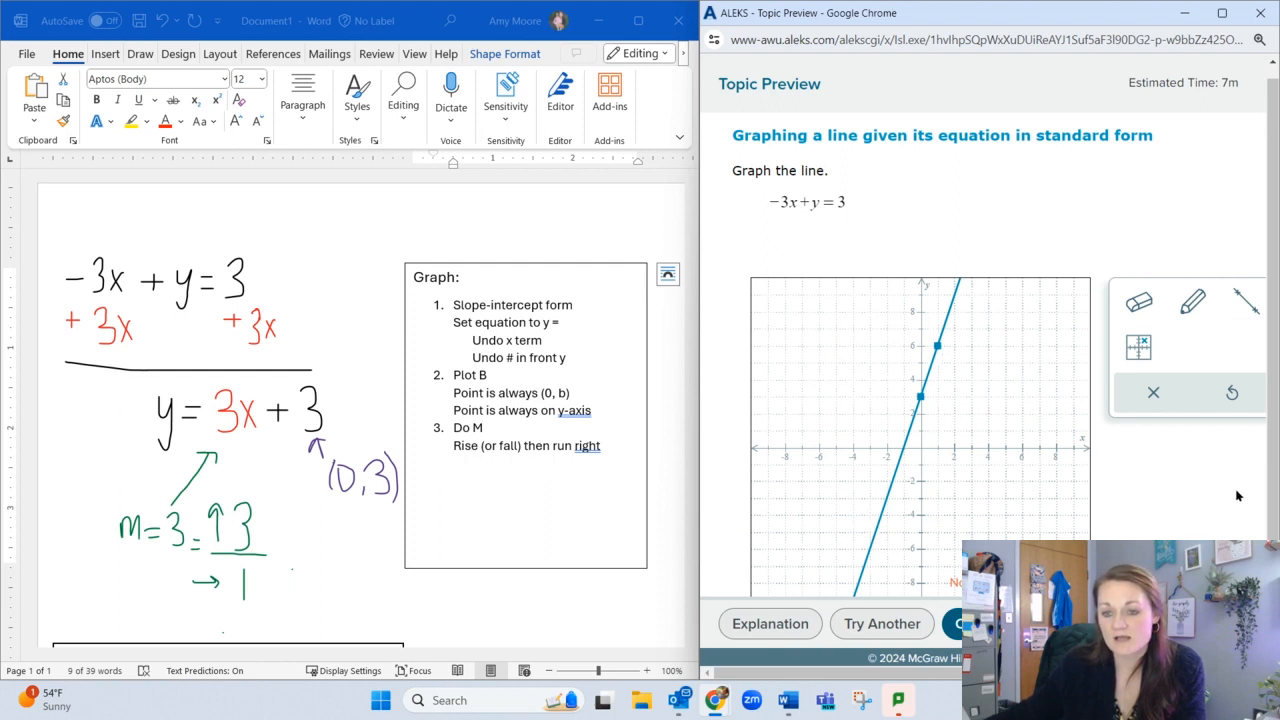